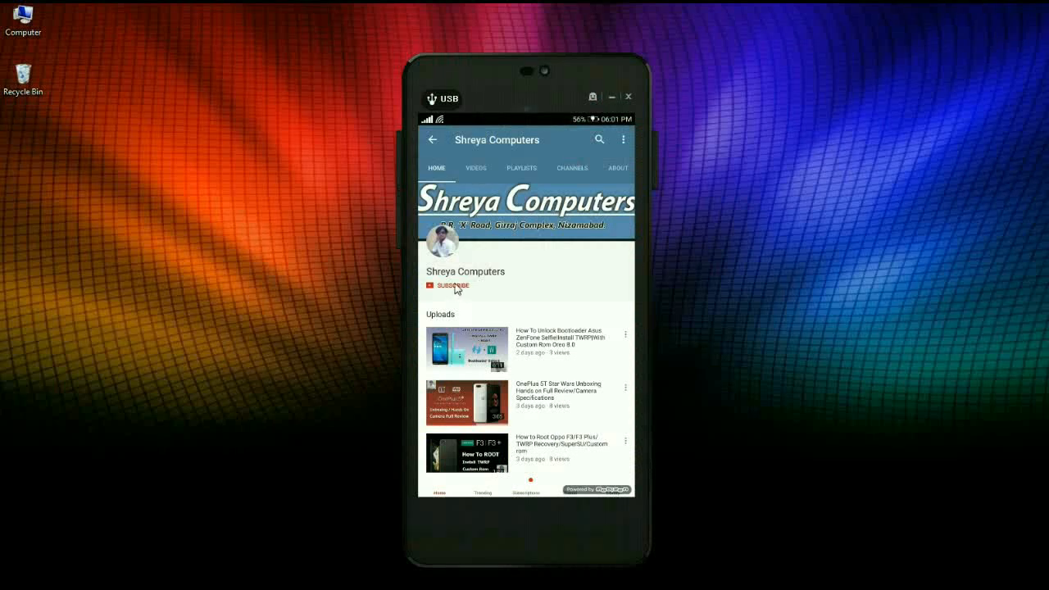
- Boot the phone into TWRP recovery, reaching the Install, Wipe and Backup menu
left_click(449, 285)
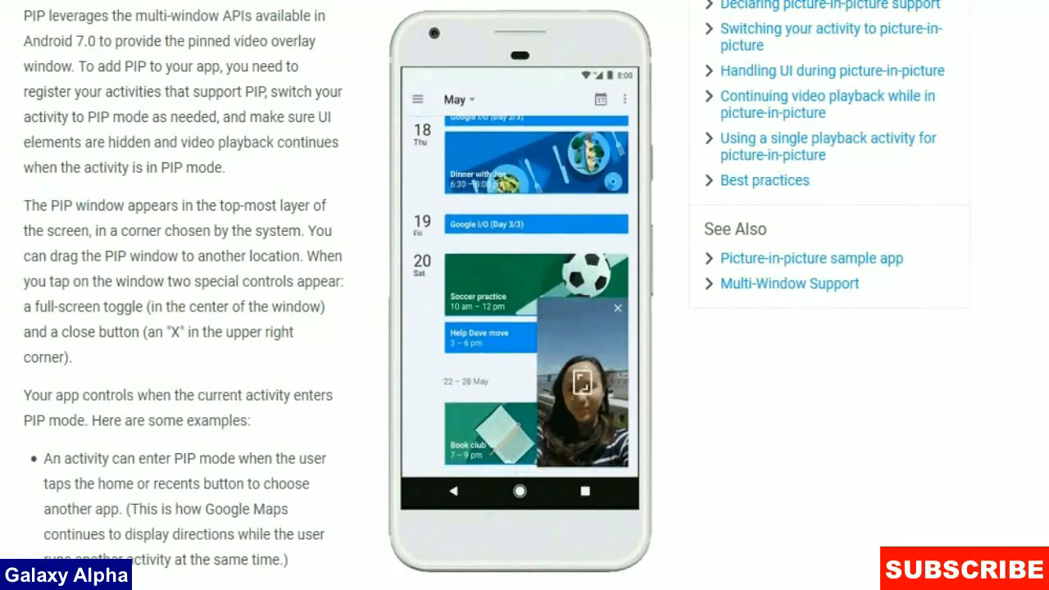
left_click(577, 385)
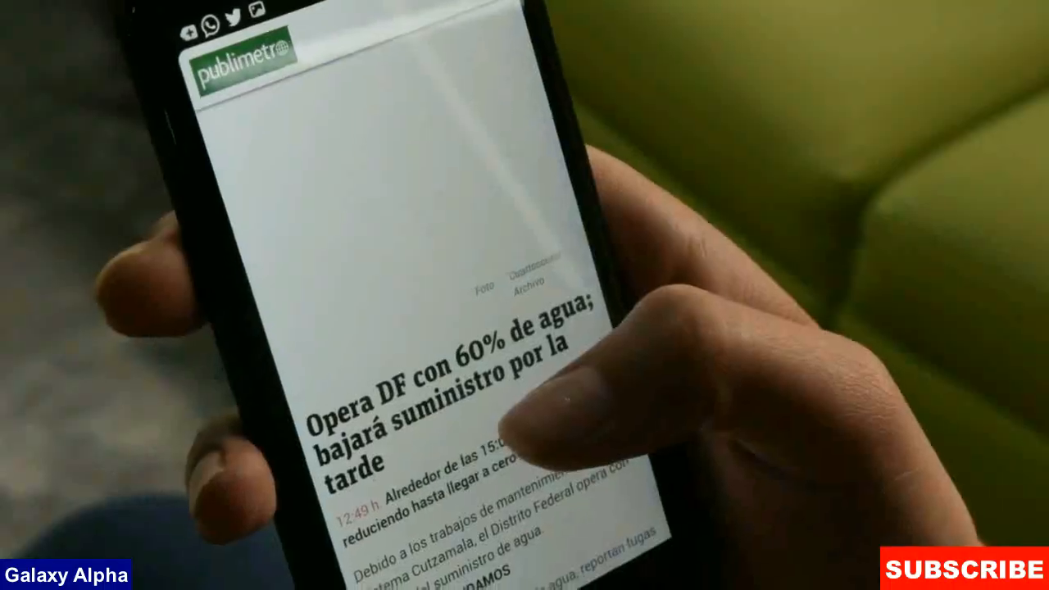
scroll("down", 3)
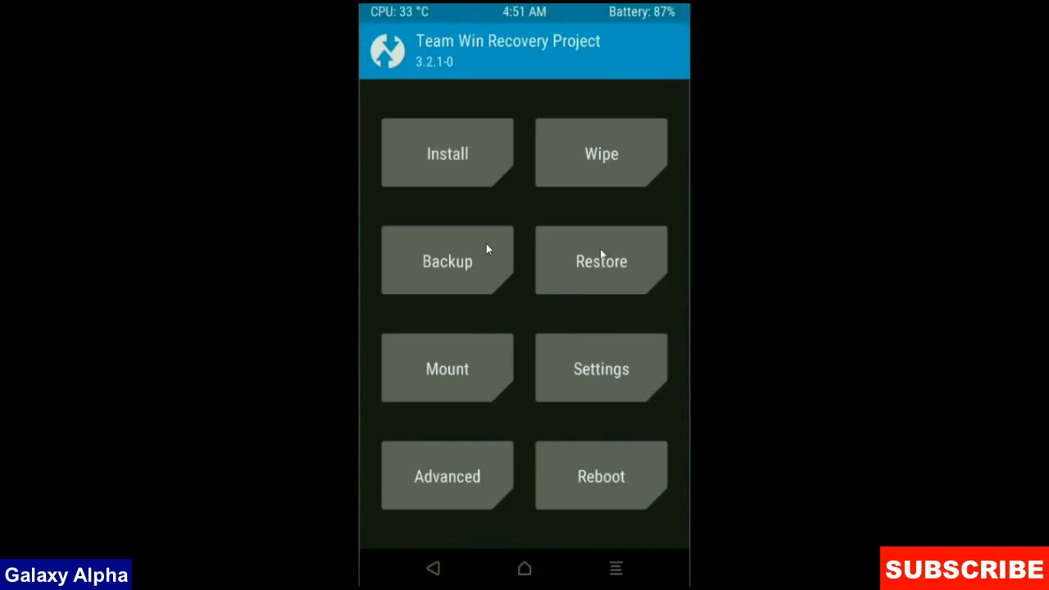
mouse_move(451, 260)
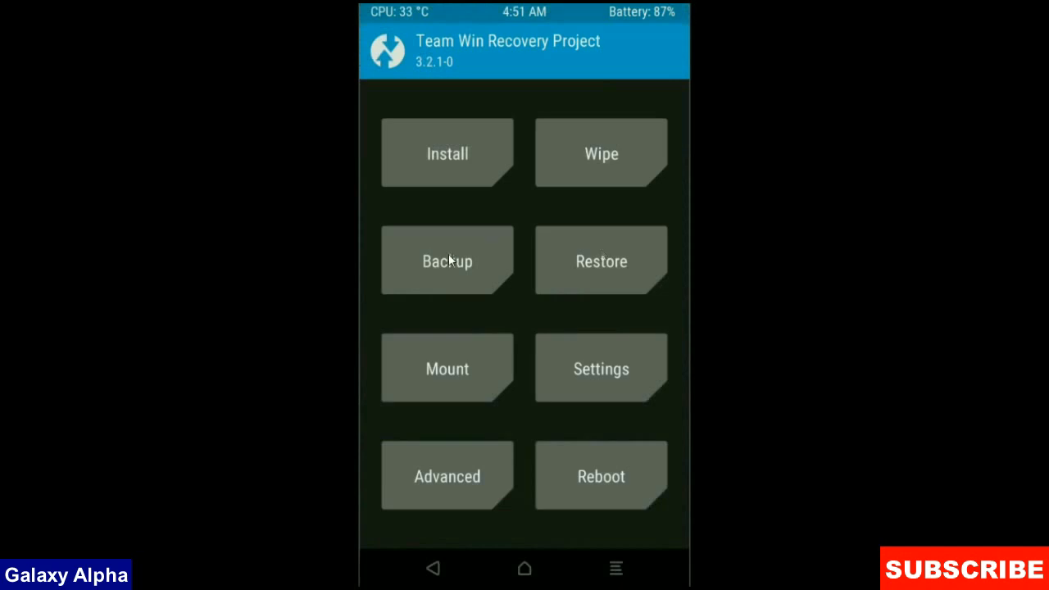
- Run a full TWRP backup of the phone, completing with 5549 MB backed up
left_click(447, 260)
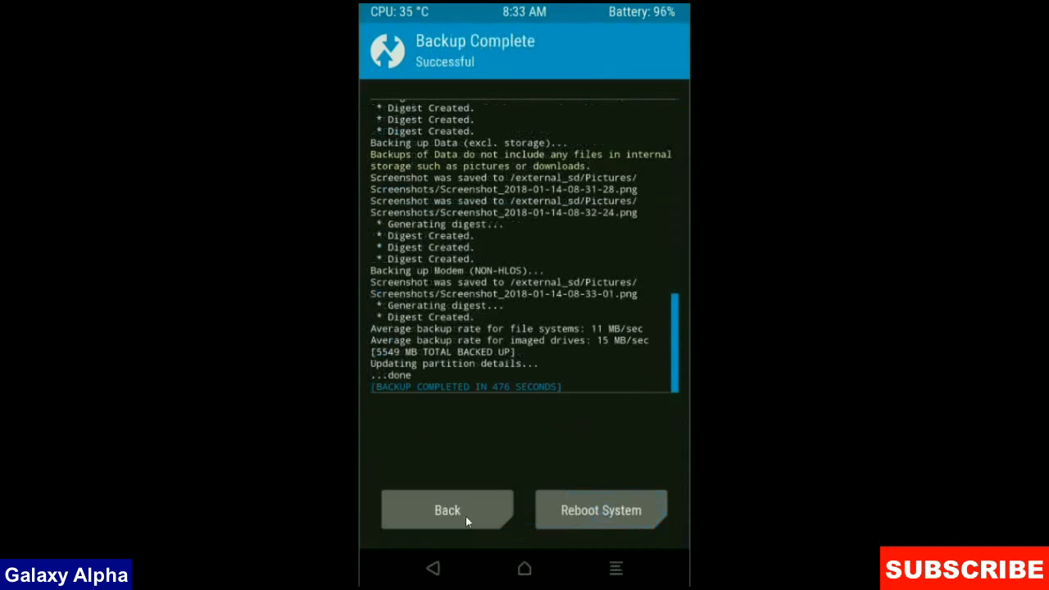
mouse_move(463, 517)
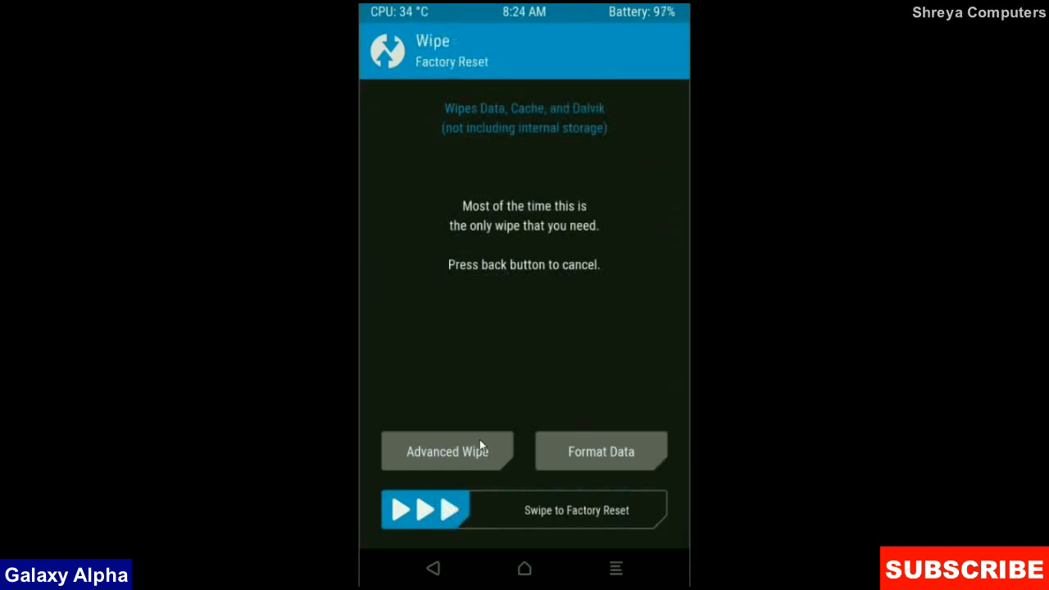
- Advanced-wipe Dalvik/ART Cache, System, Data and Cache, then return to the main menu
left_click(447, 451)
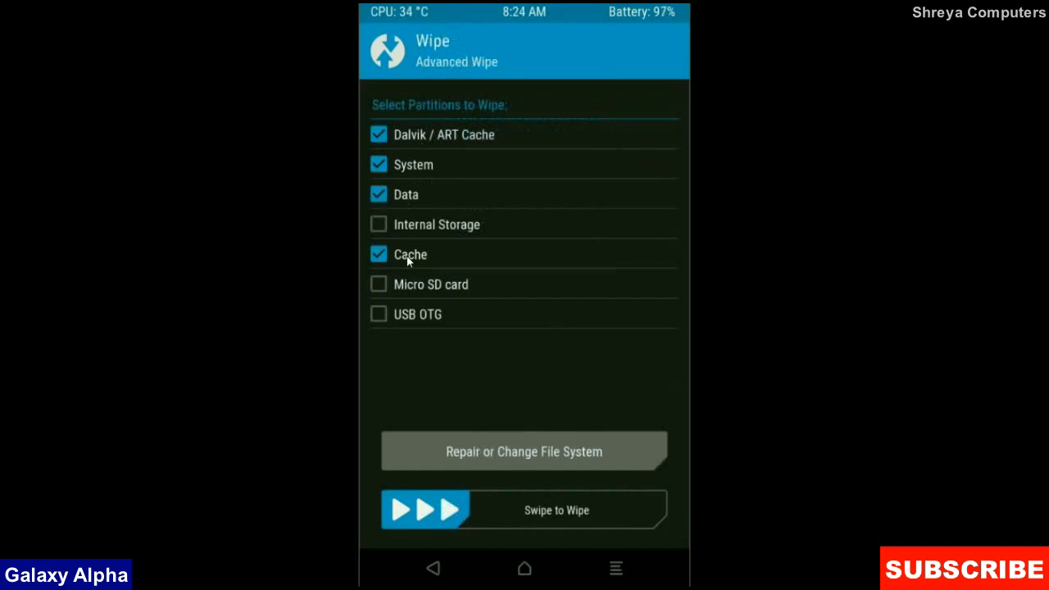
mouse_move(562, 371)
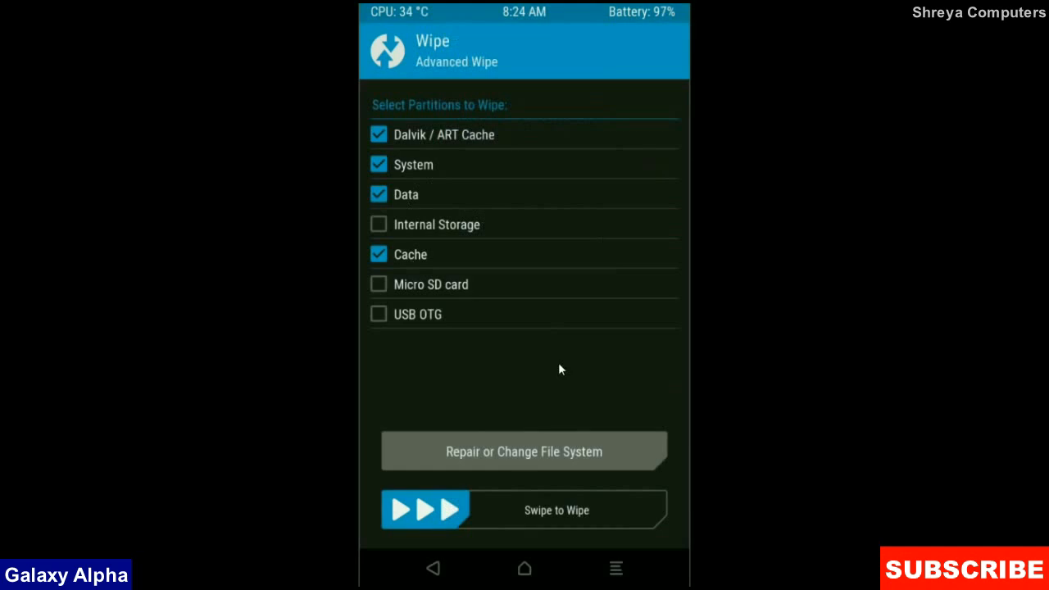
mouse_move(437, 514)
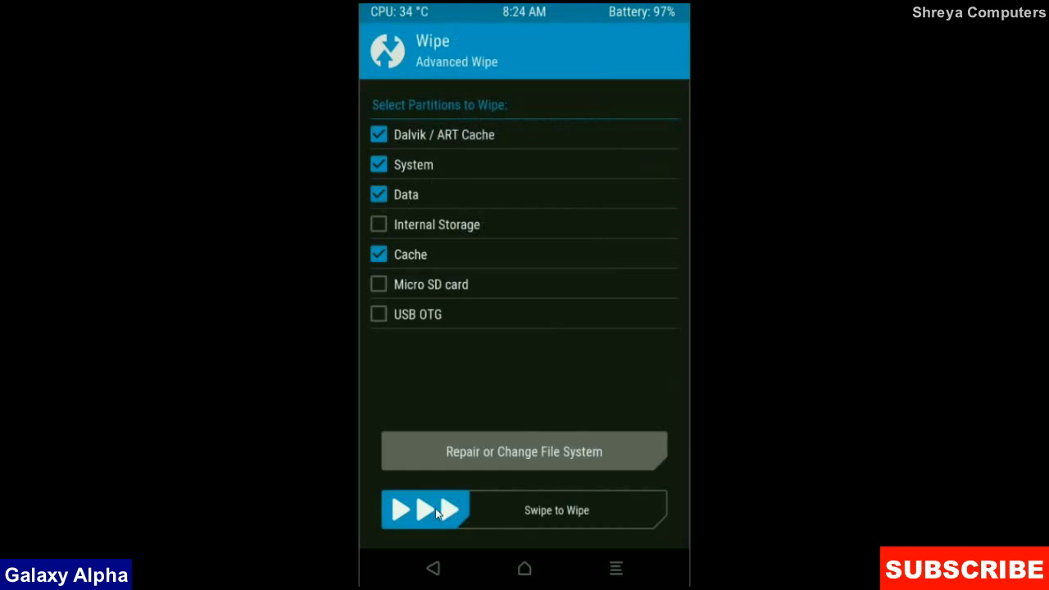
left_click_drag(426, 510, 611, 510)
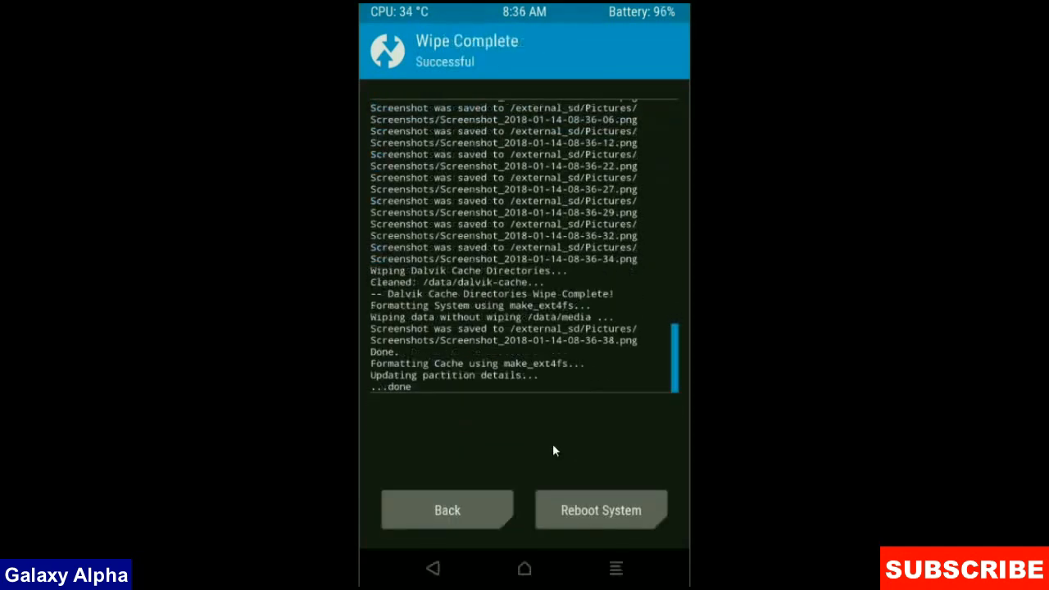
mouse_move(493, 468)
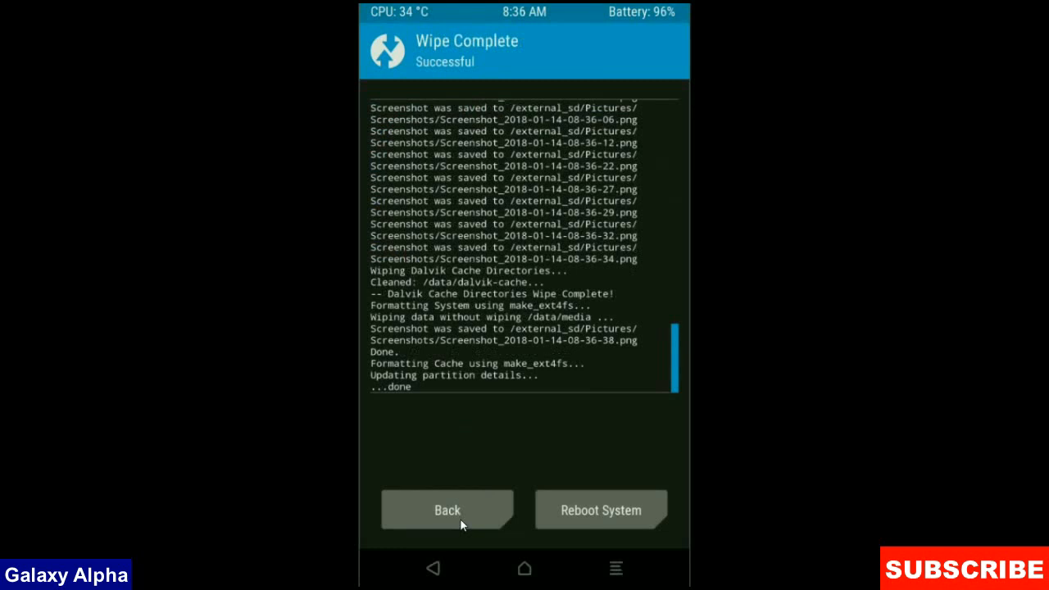
left_click(446, 509)
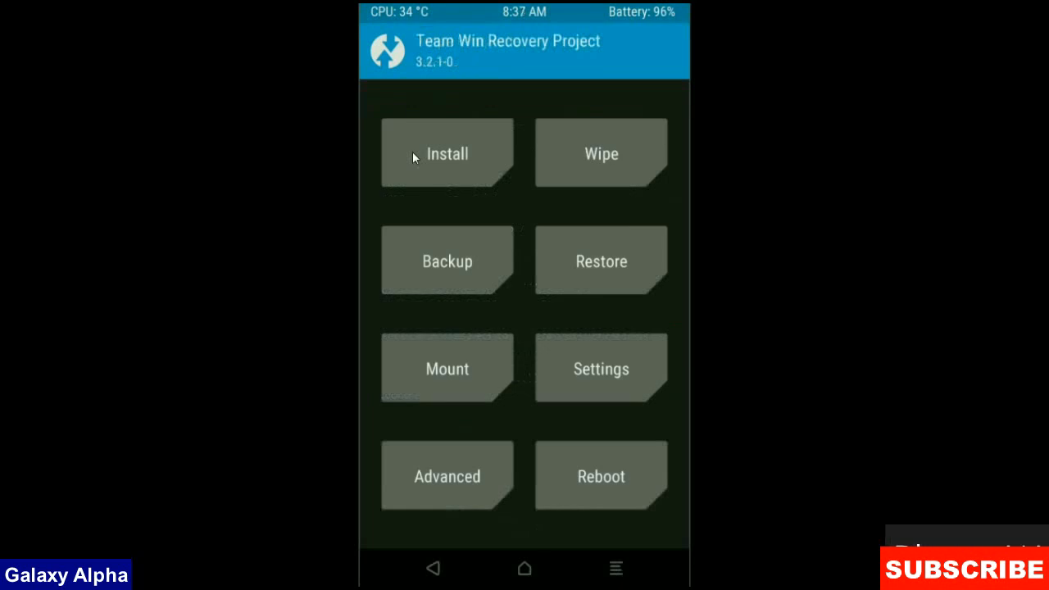
- Flash the Android Oreo 8.1 Beta ROM zip from the SD card
left_click(446, 152)
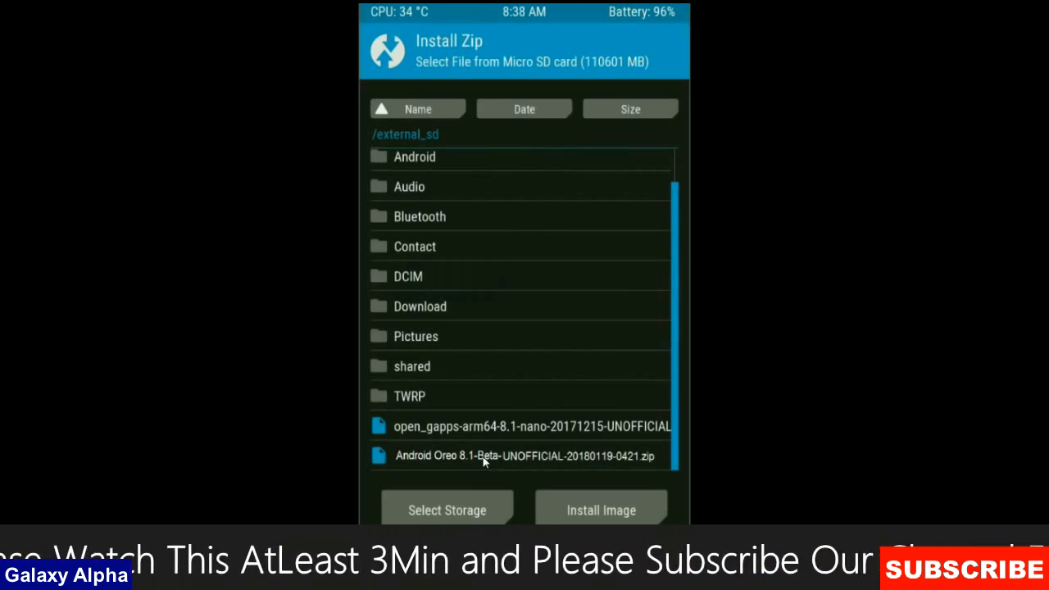
left_click(523, 456)
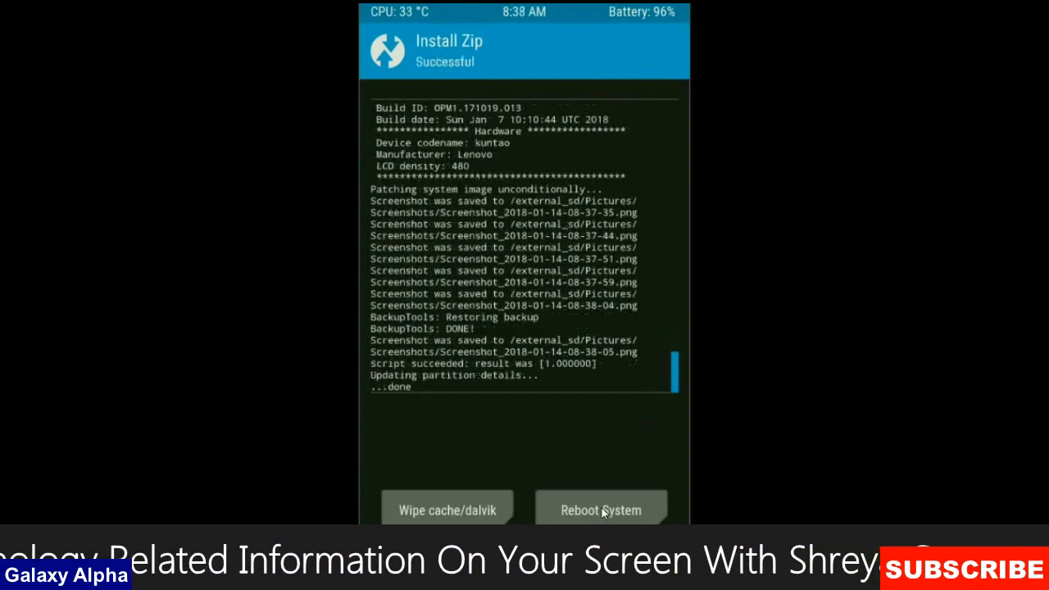
mouse_move(534, 456)
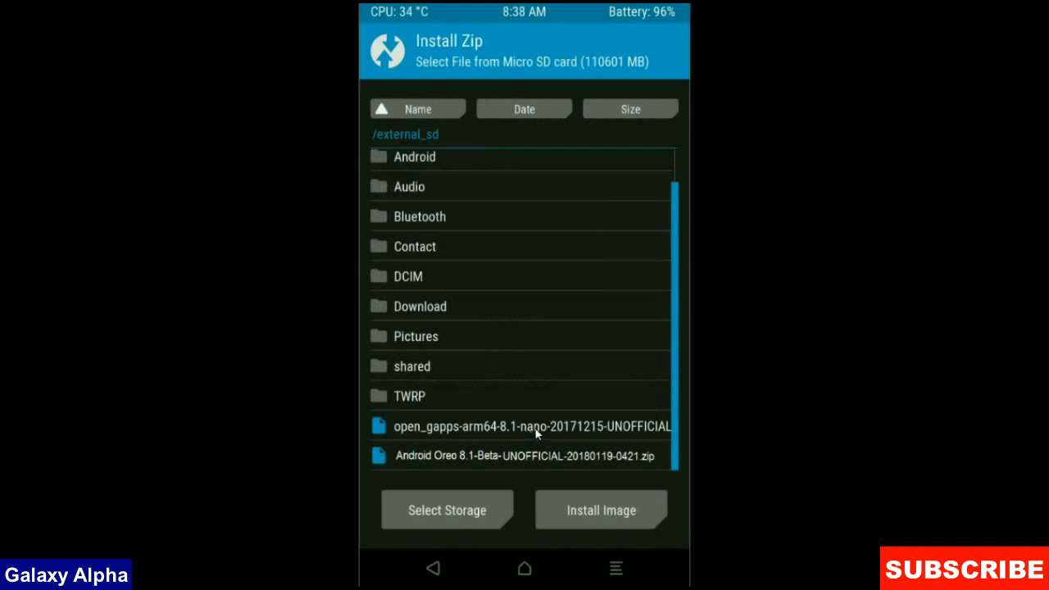
- Flash the open_gapps-arm64-8.1-nano zip by swiping to confirm
left_click(530, 425)
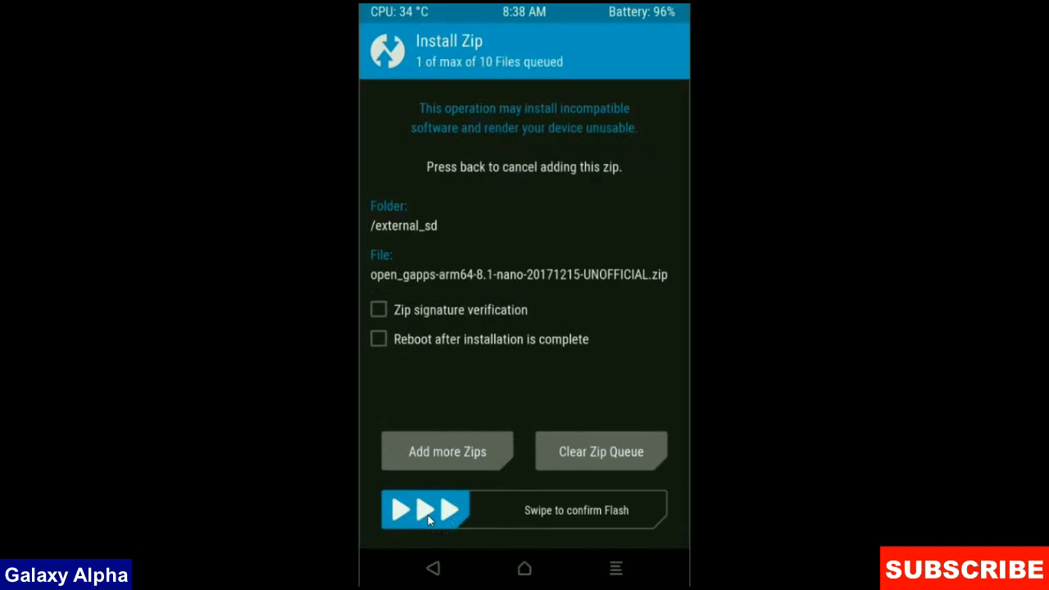
left_click_drag(426, 510, 623, 510)
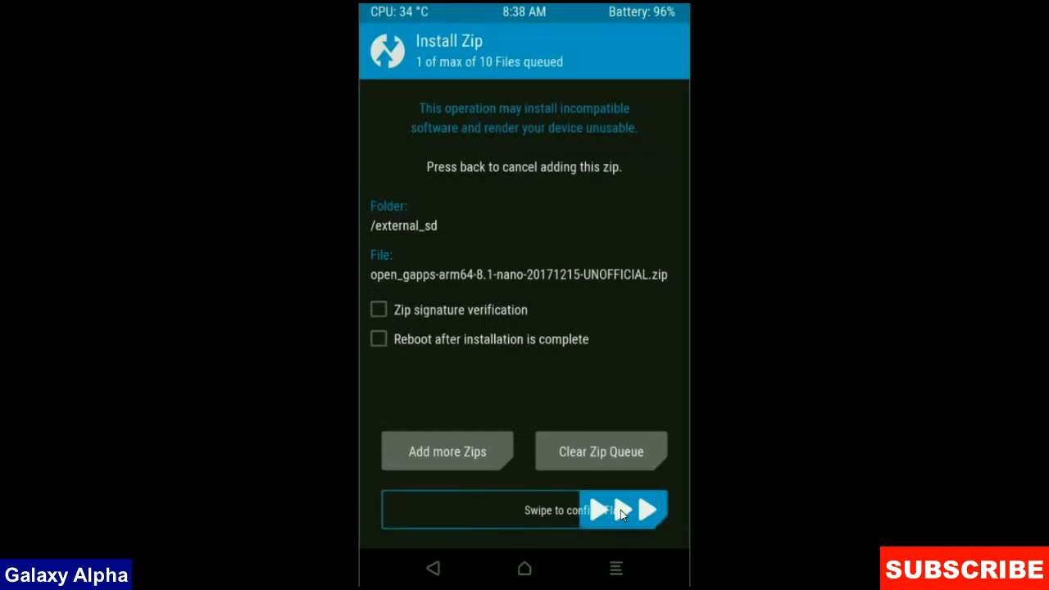
left_click_drag(434, 509, 656, 508)
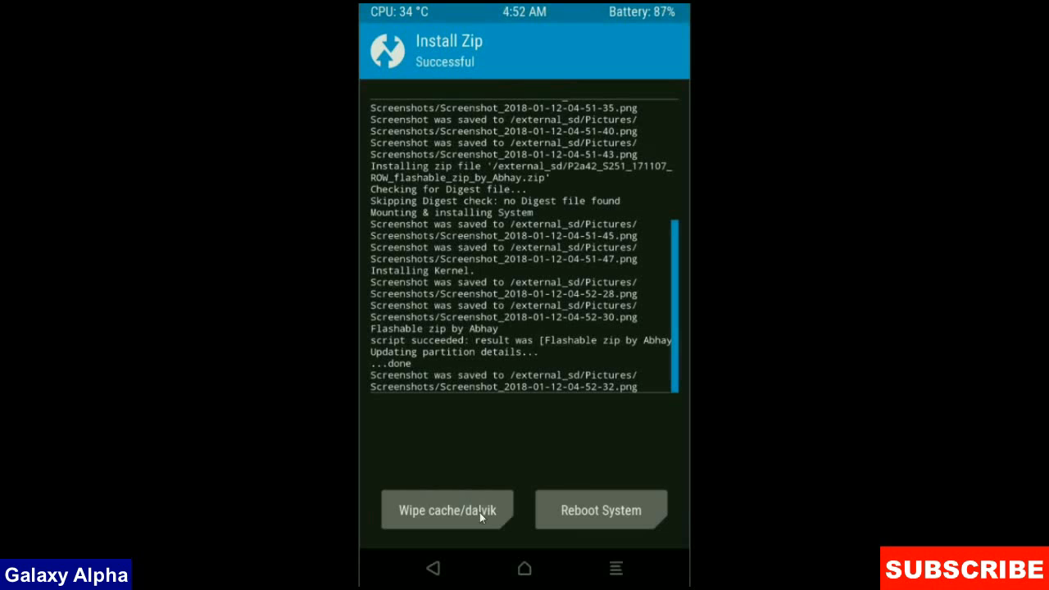
- Wipe cache and Dalvik cache, then reboot into the new Oreo system
left_click(446, 510)
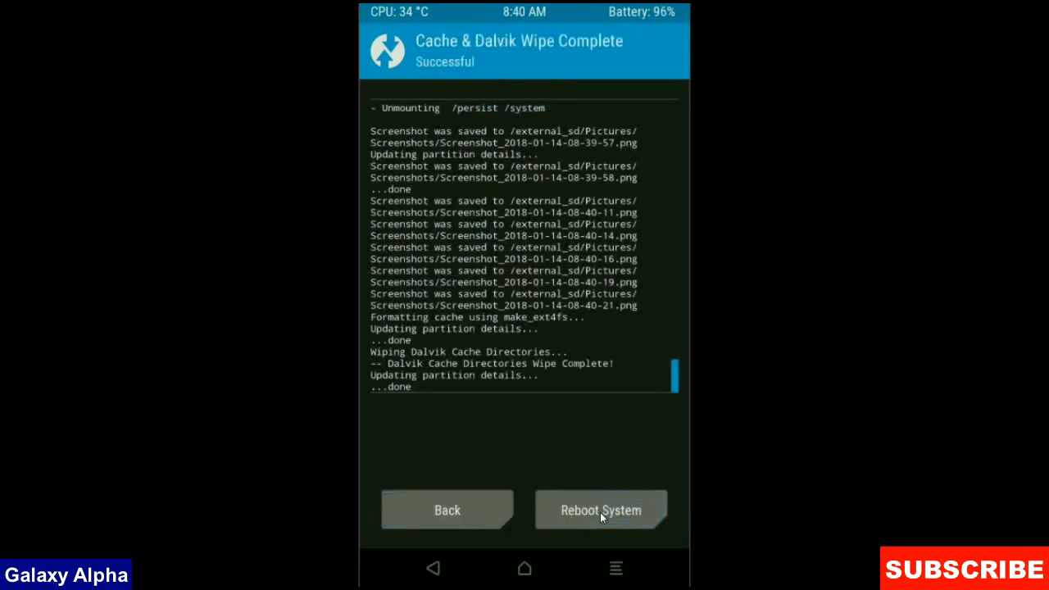
mouse_move(581, 449)
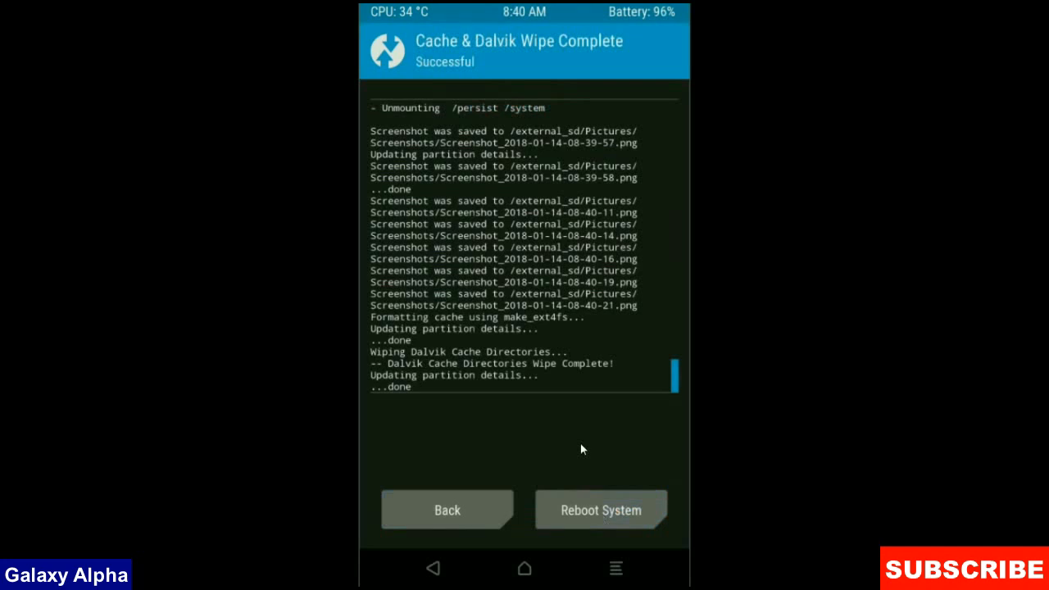
mouse_move(597, 440)
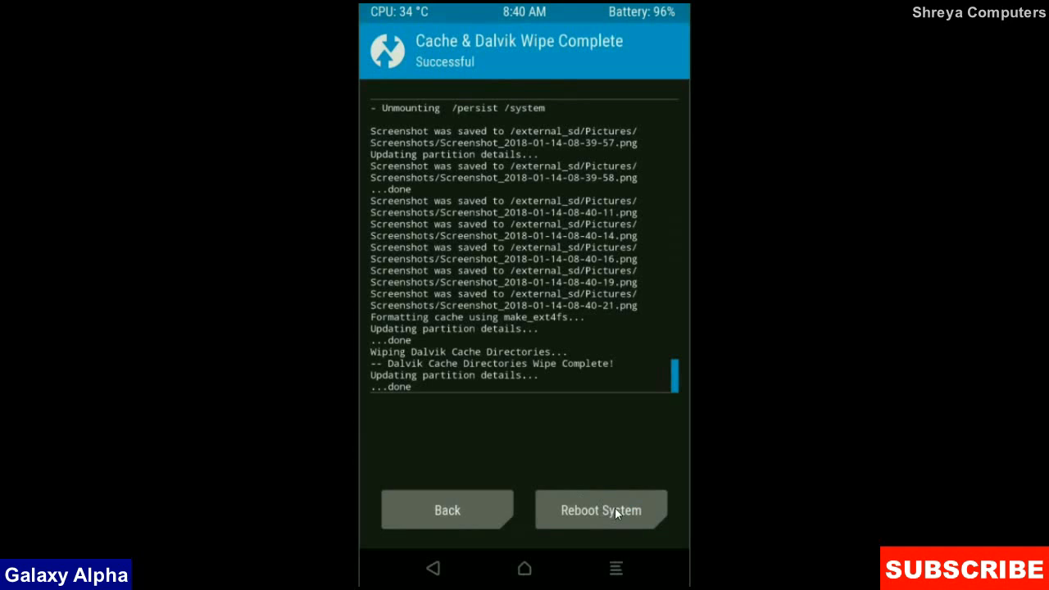
left_click(601, 509)
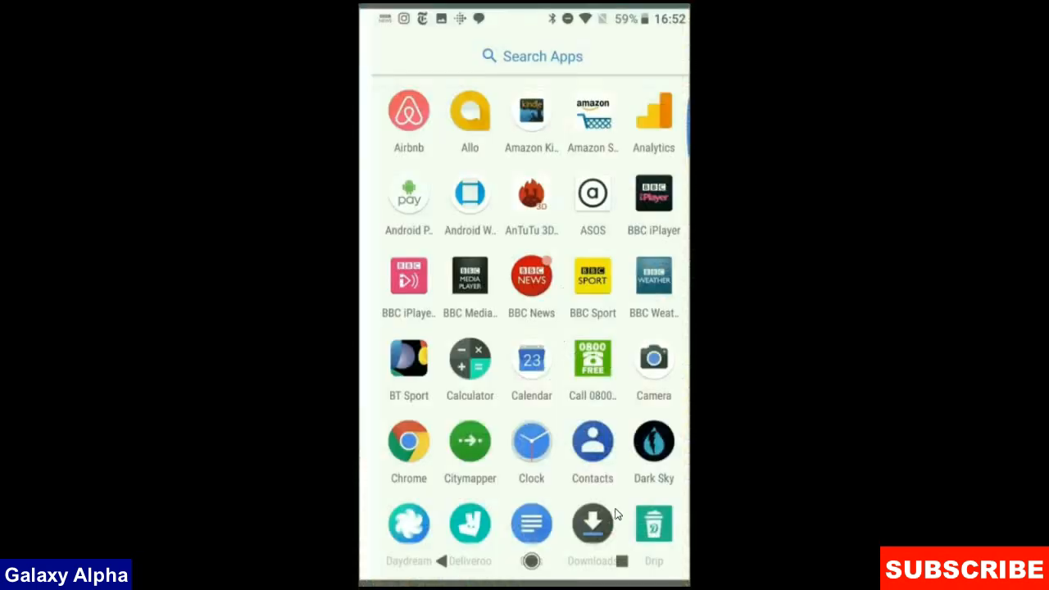
mouse_move(447, 489)
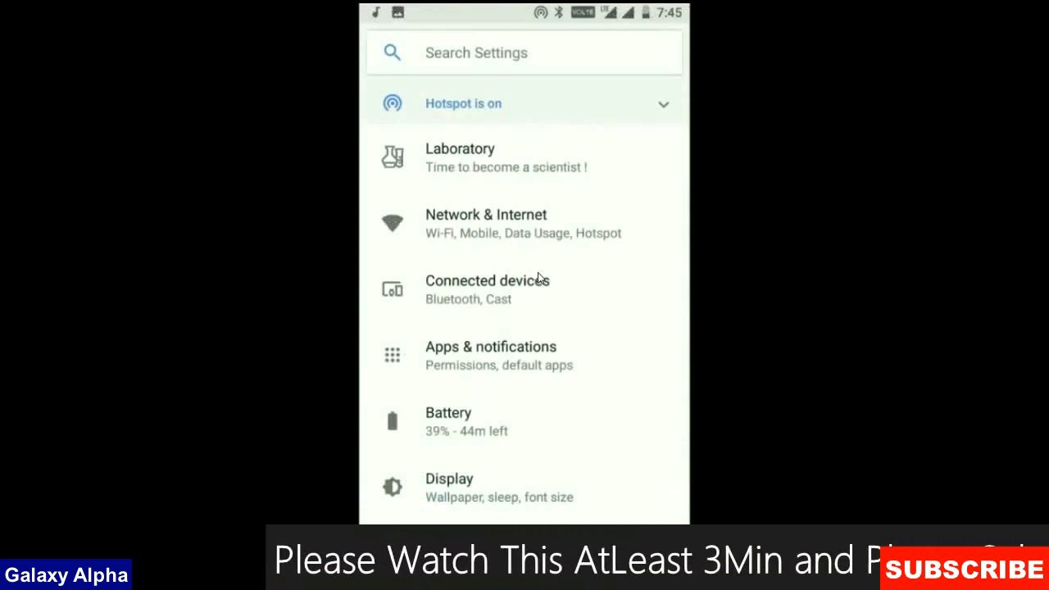
mouse_move(508, 266)
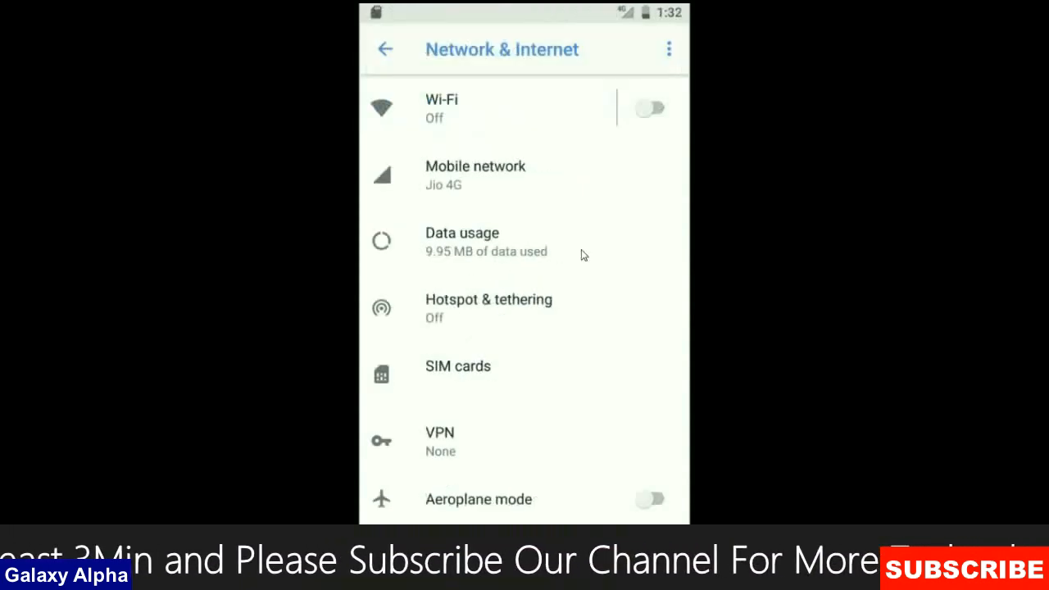
mouse_move(516, 183)
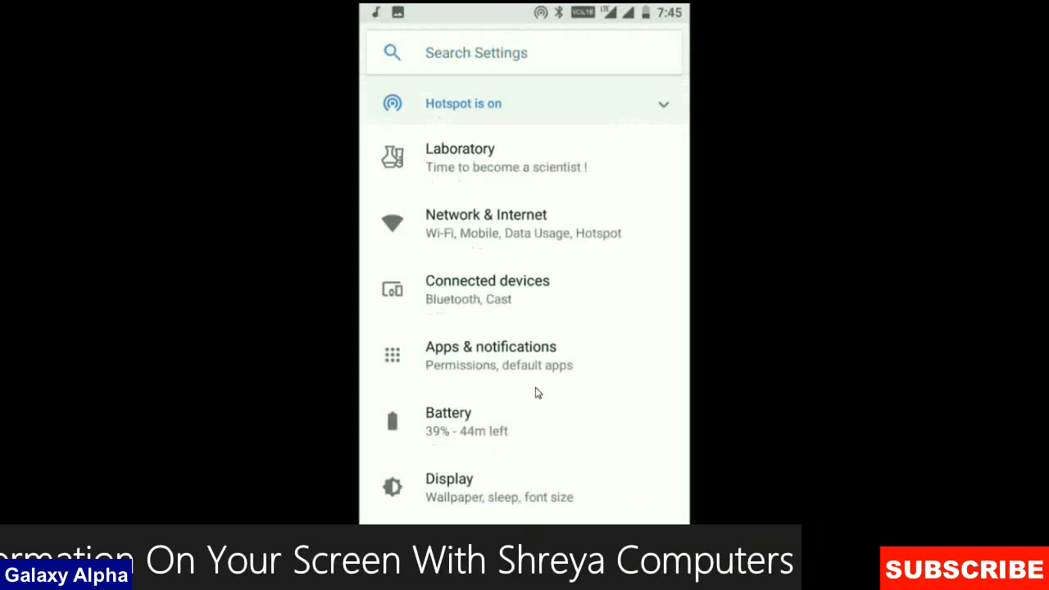
left_click(487, 288)
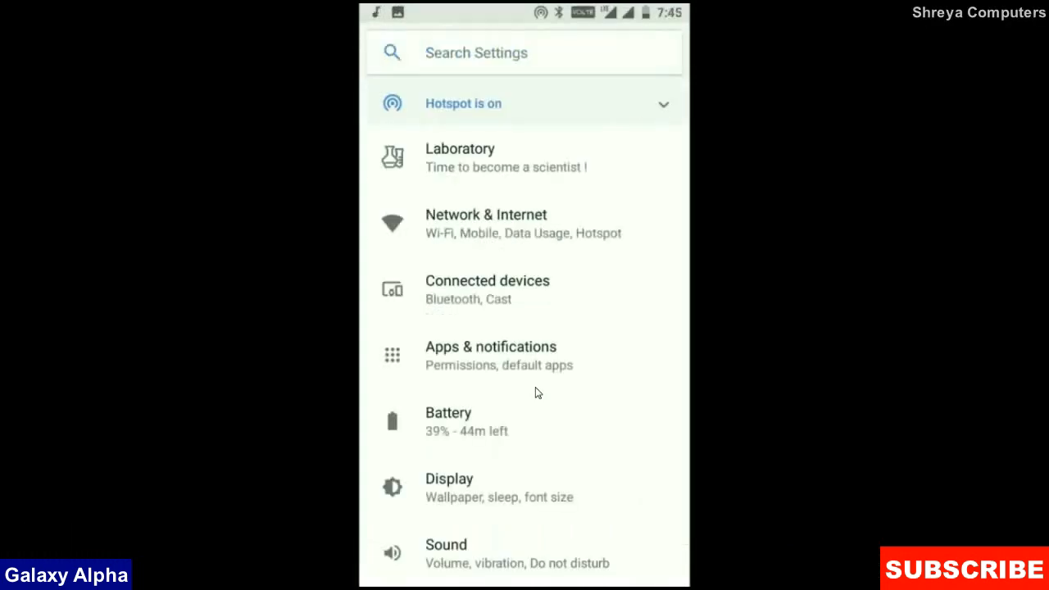
left_click(448, 488)
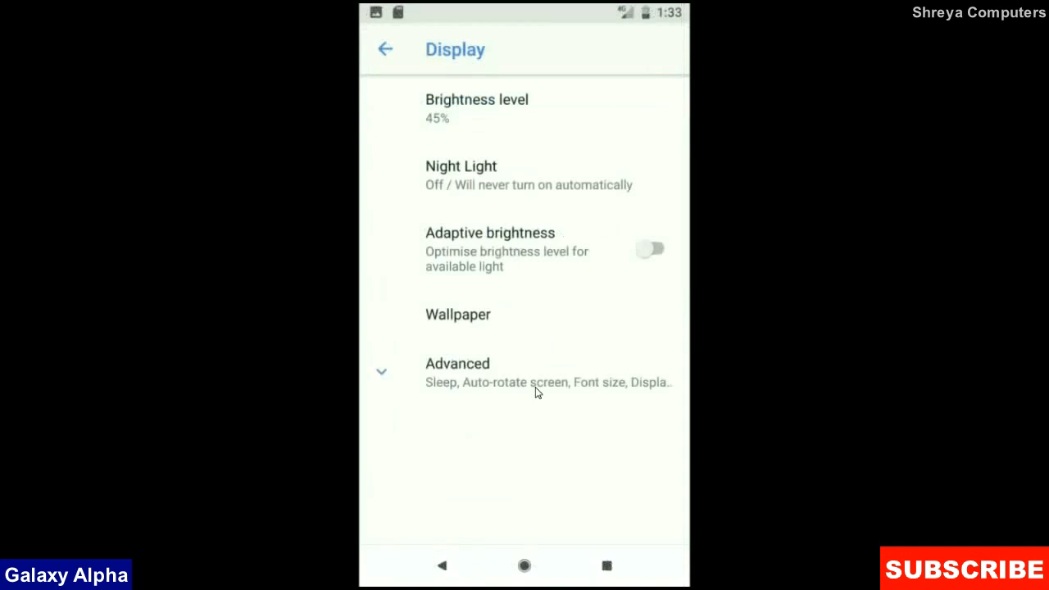
left_click(385, 49)
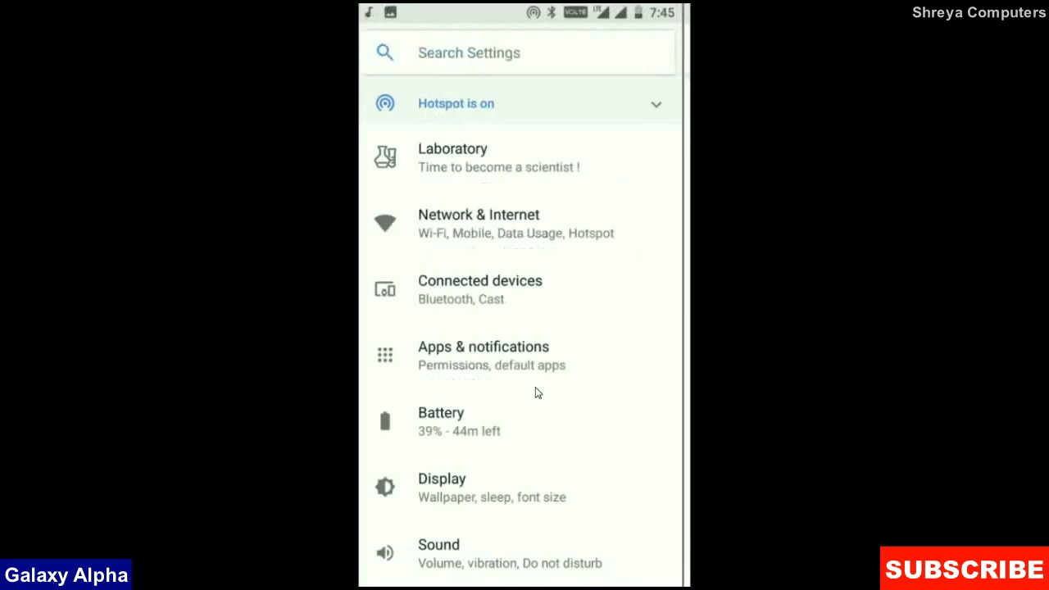